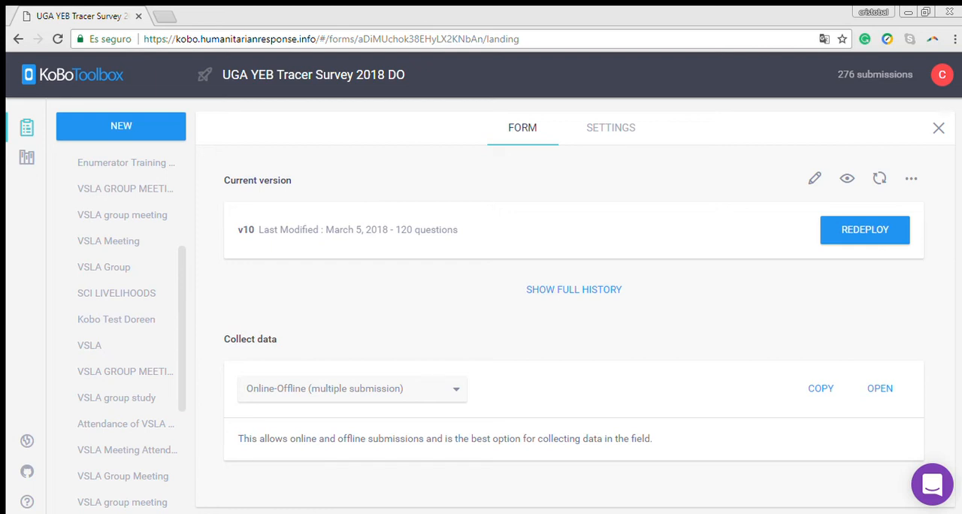
mouse_move(922, 89)
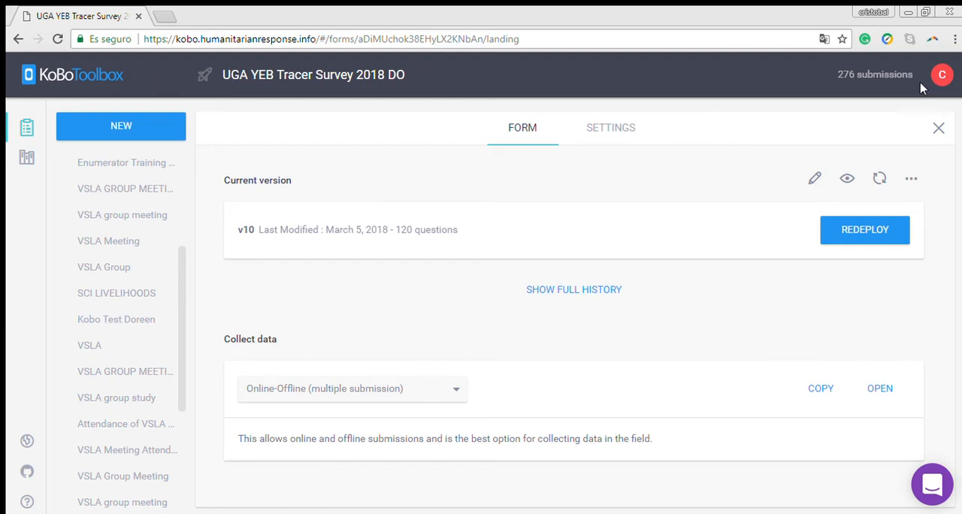
mouse_move(634, 93)
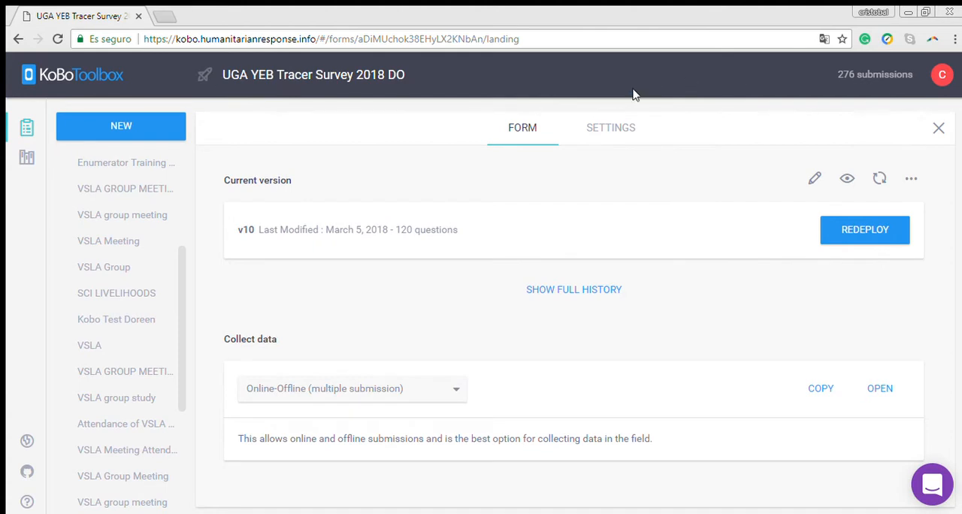
Step: Open the account menu from the avatar and scroll the project list to its end
click(941, 75)
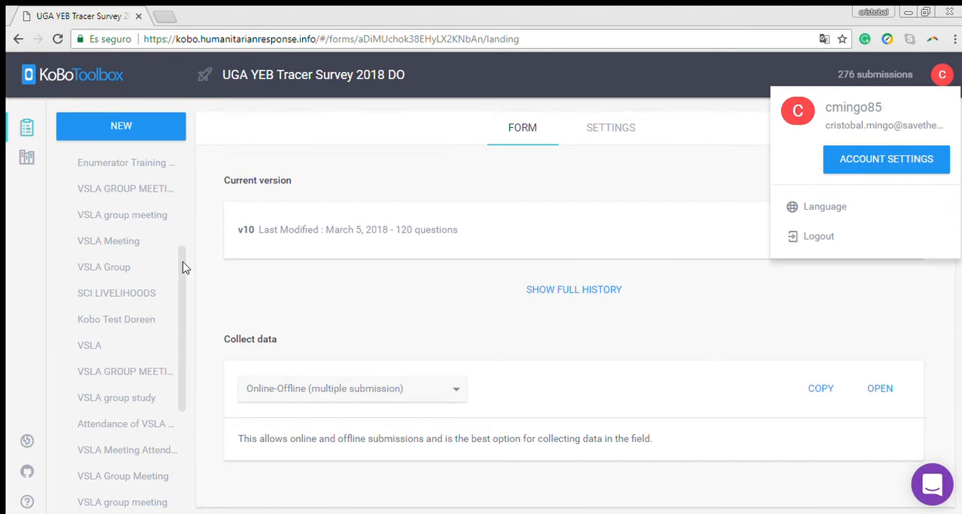
scroll(down, 3)
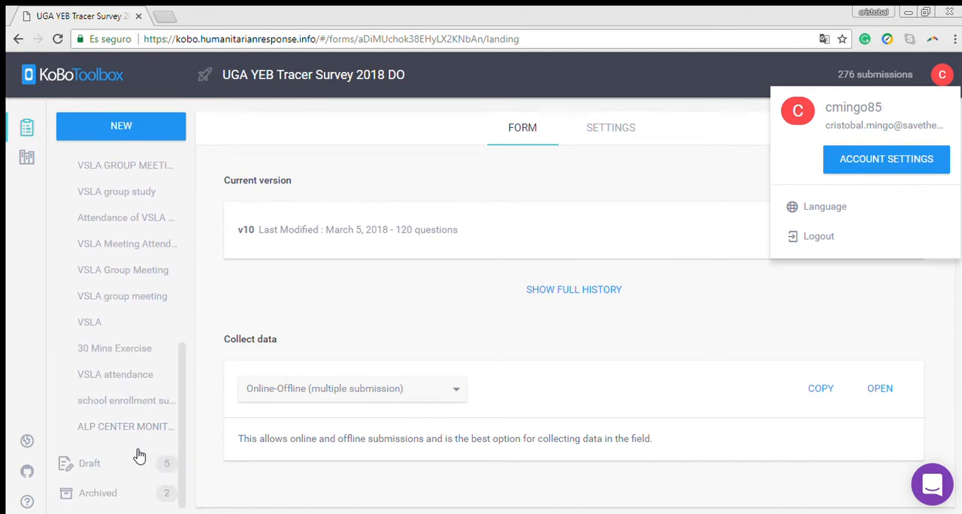
Step: Open ALP CENTER MONITORING TOOL and show its DATA reports for 3 submissions
click(125, 426)
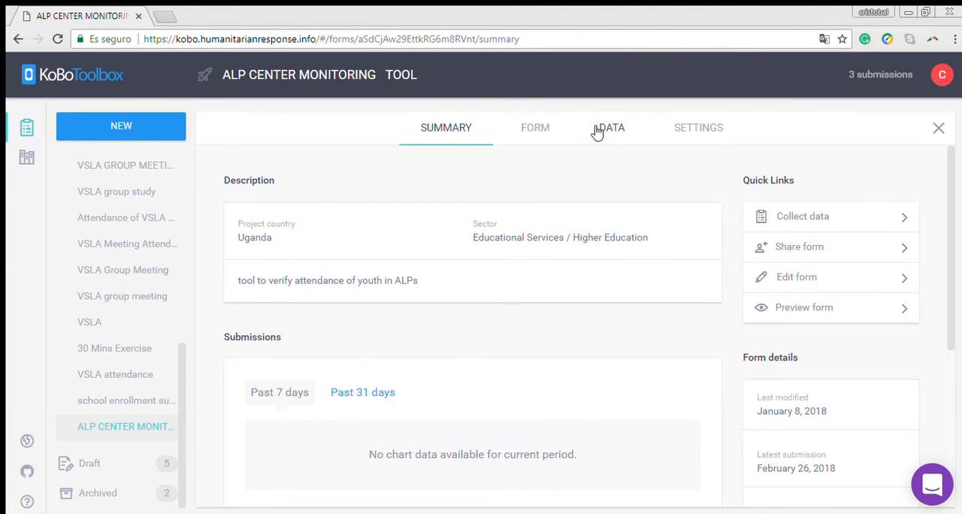
click(611, 127)
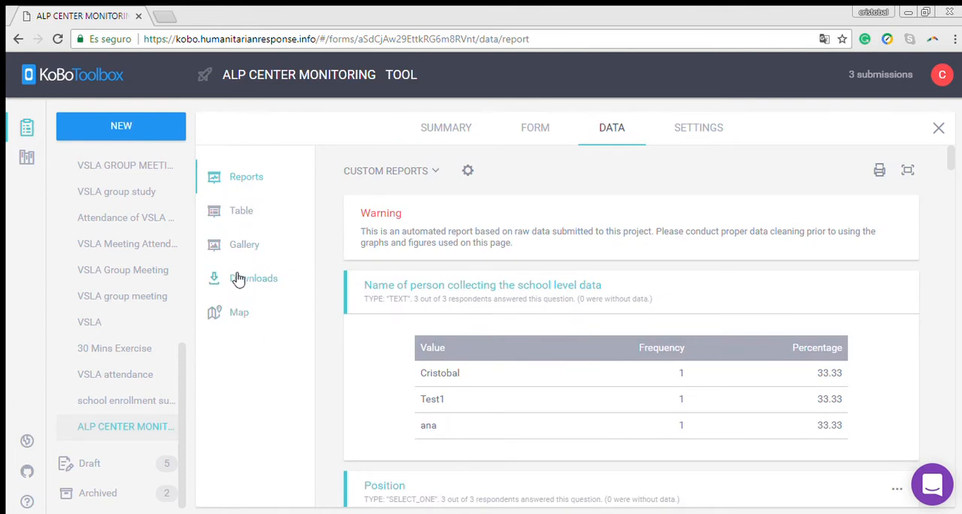
Step: Show the Downloads page with XLS export and labels selected
click(254, 278)
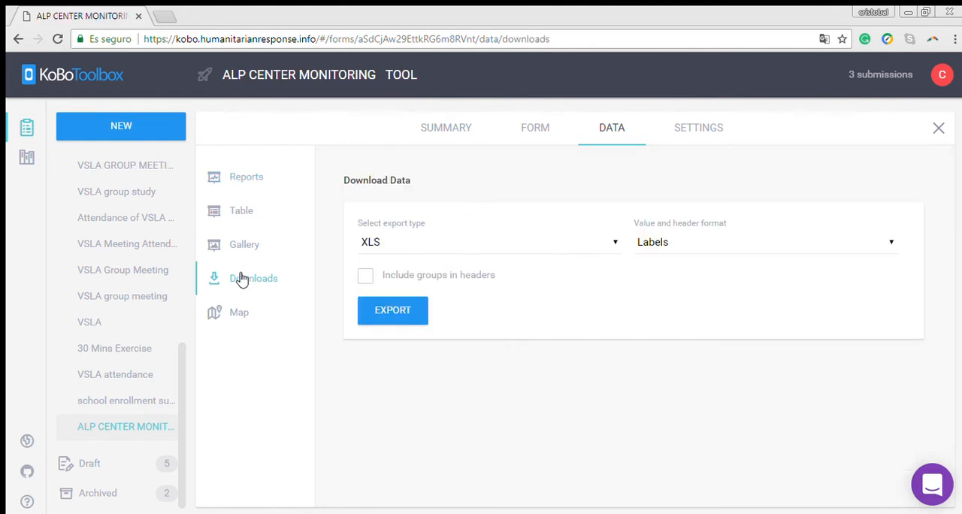
mouse_move(601, 245)
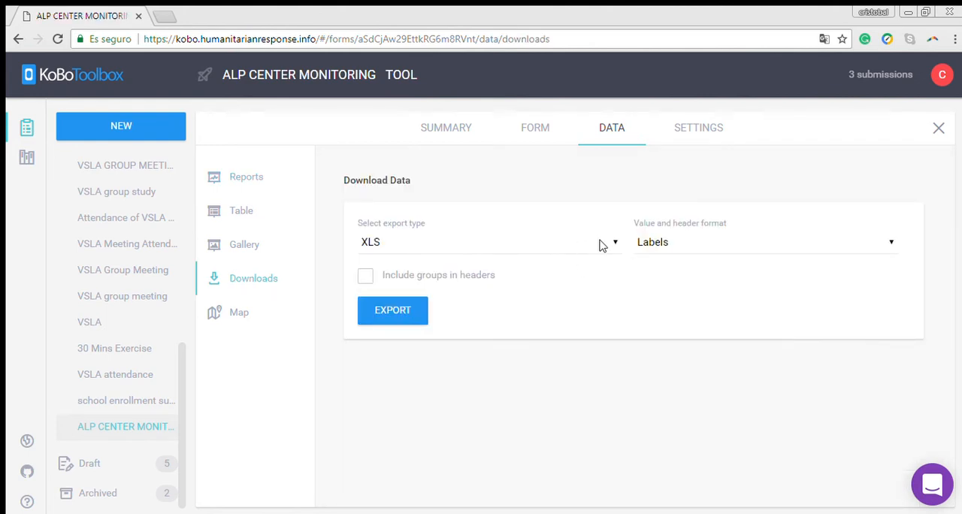
mouse_move(609, 245)
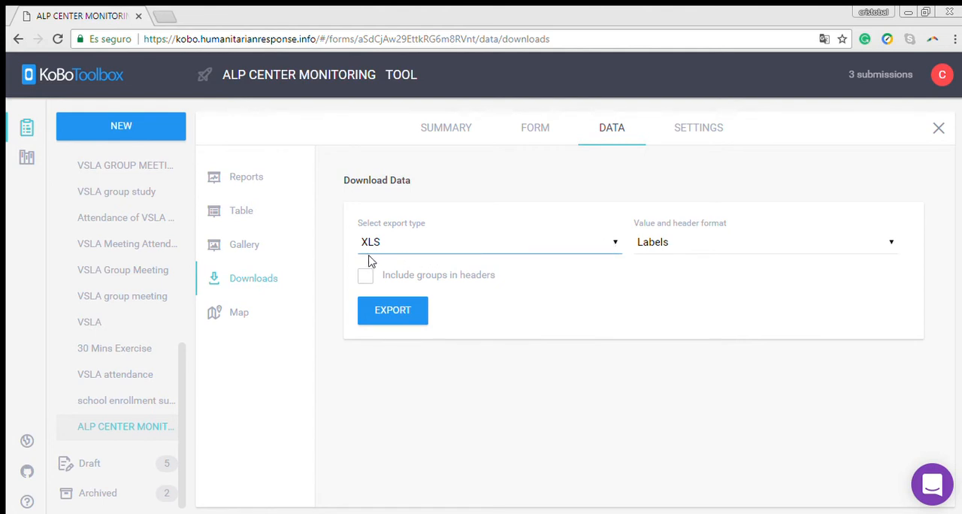
mouse_move(383, 265)
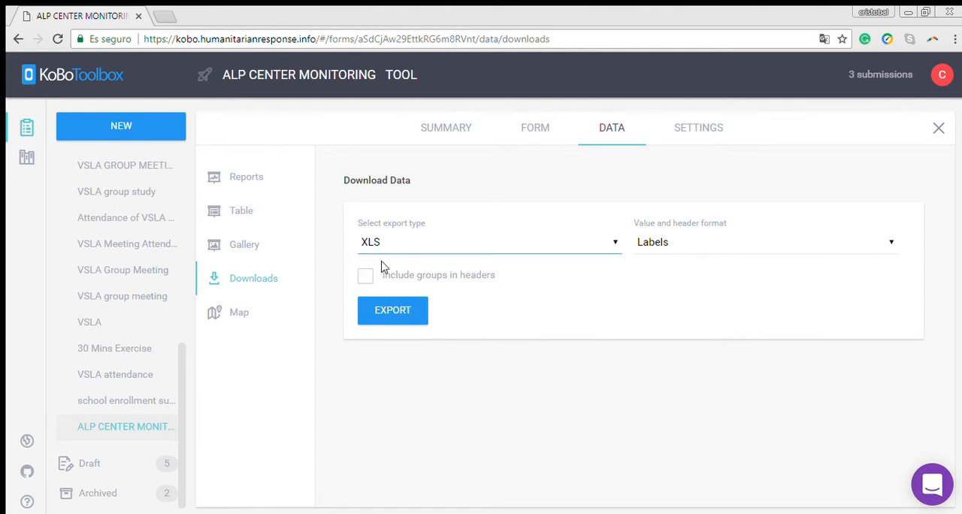
mouse_move(375, 285)
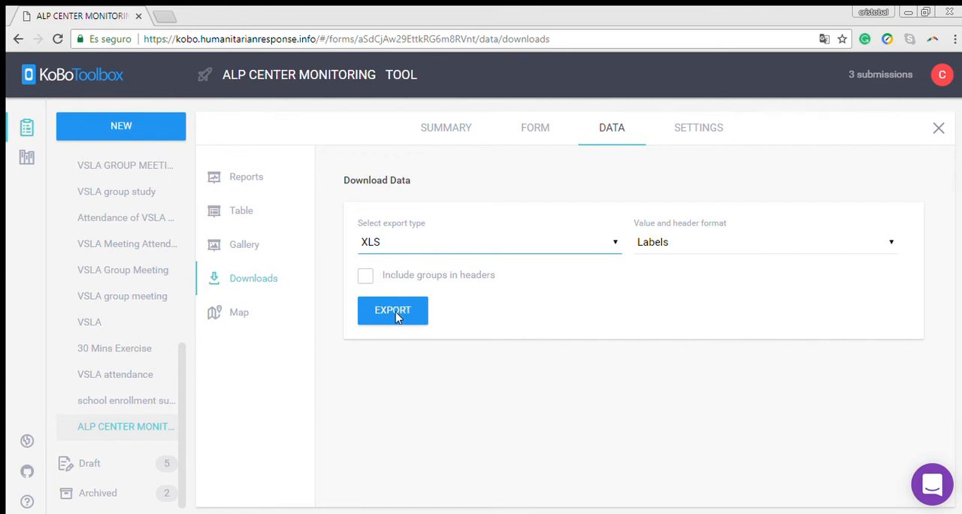
mouse_move(417, 315)
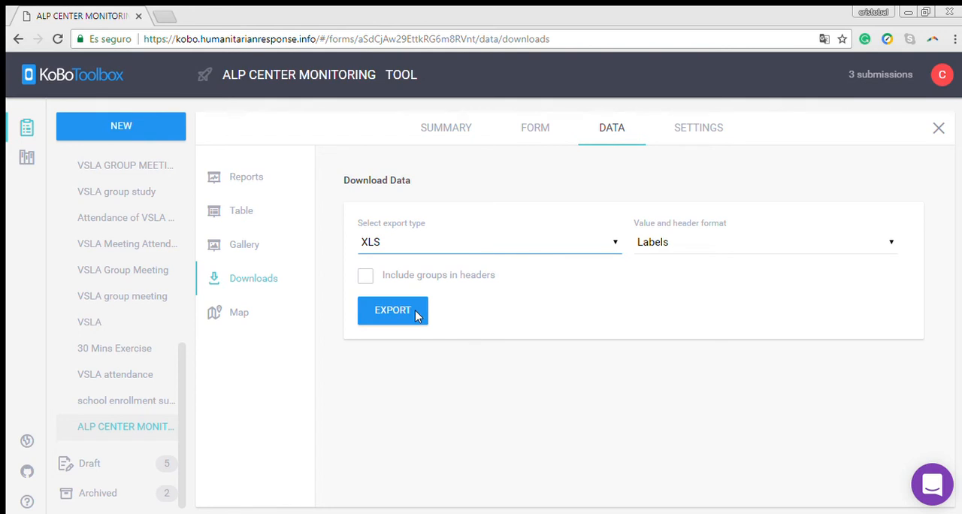
mouse_move(438, 329)
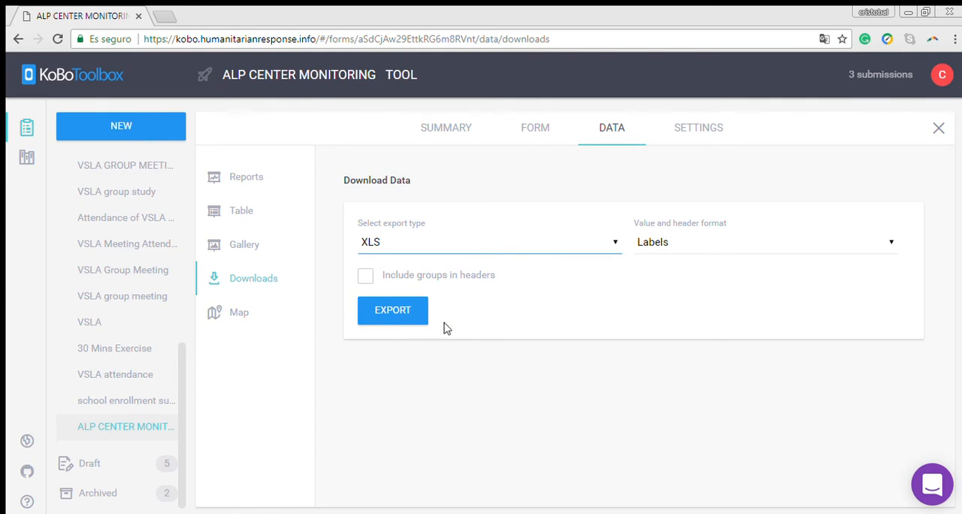
mouse_move(462, 333)
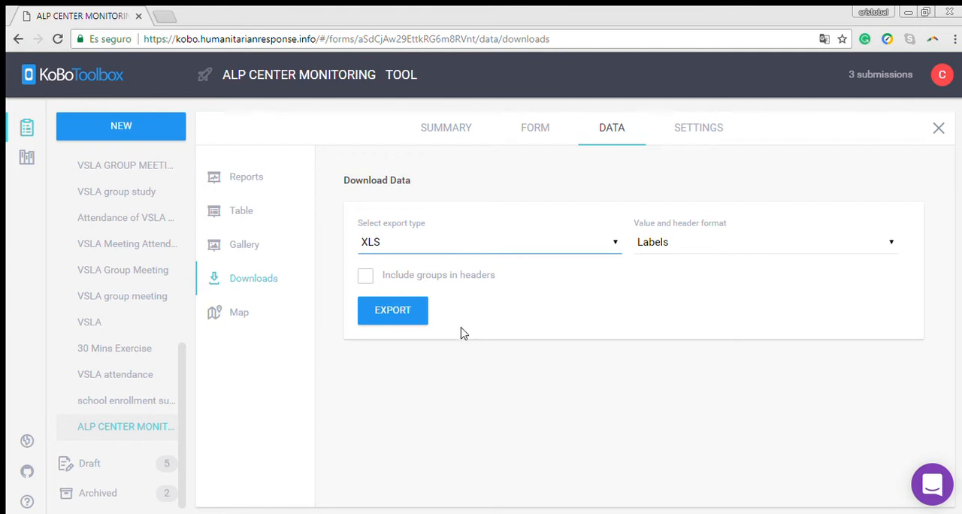
mouse_move(401, 353)
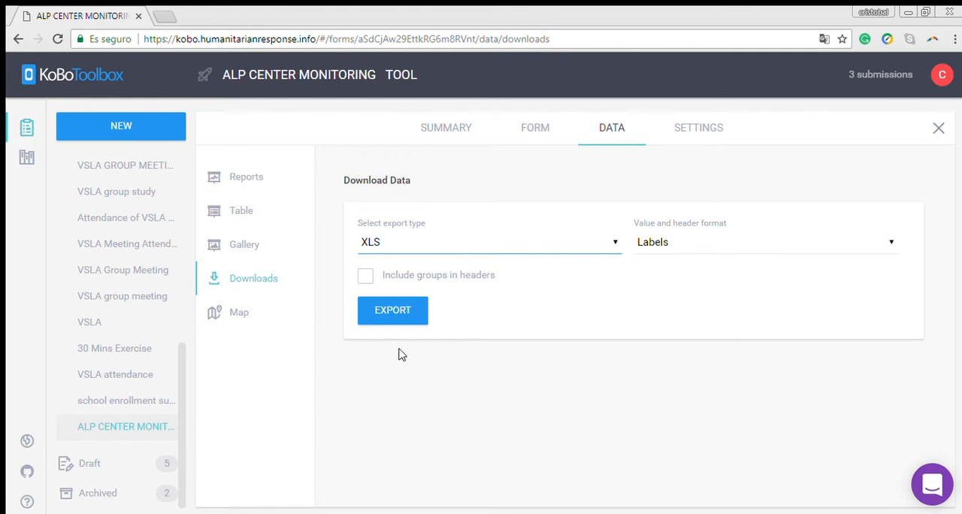
mouse_move(411, 343)
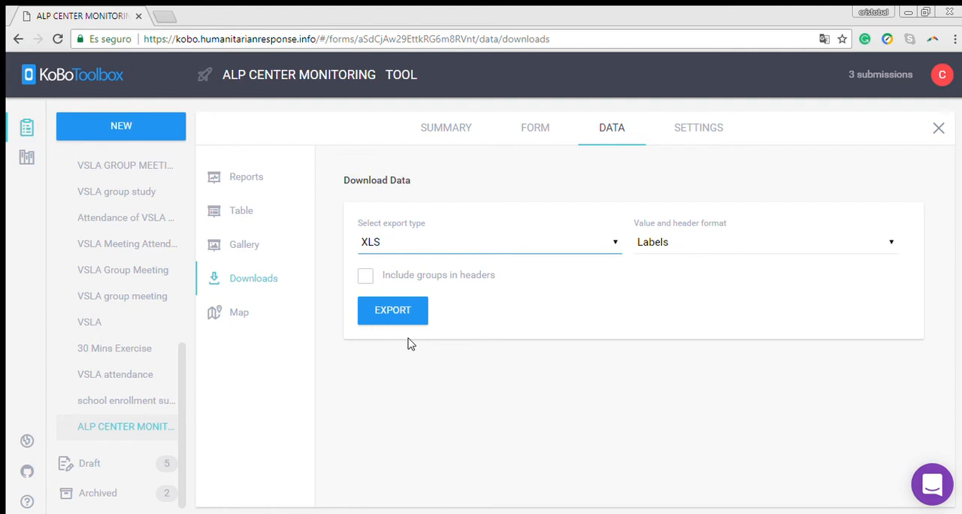
mouse_move(398, 336)
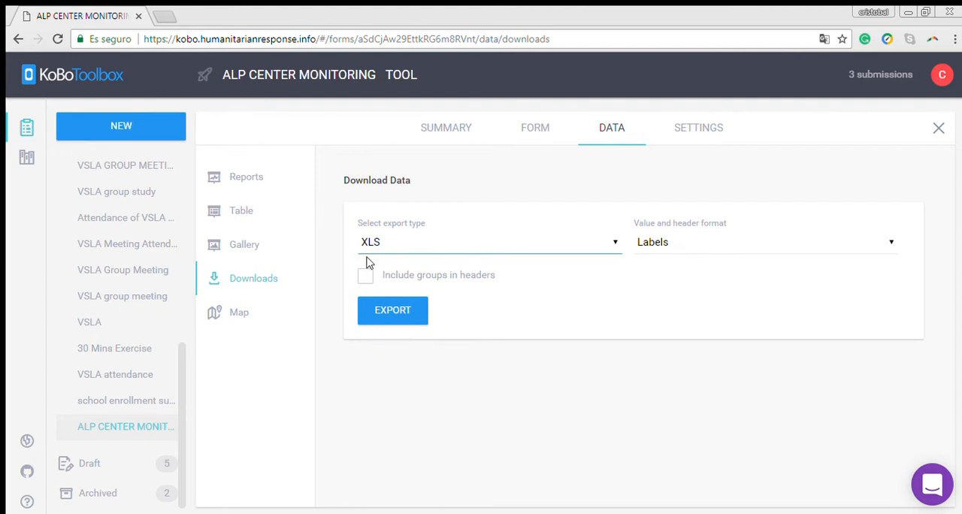
mouse_move(864, 236)
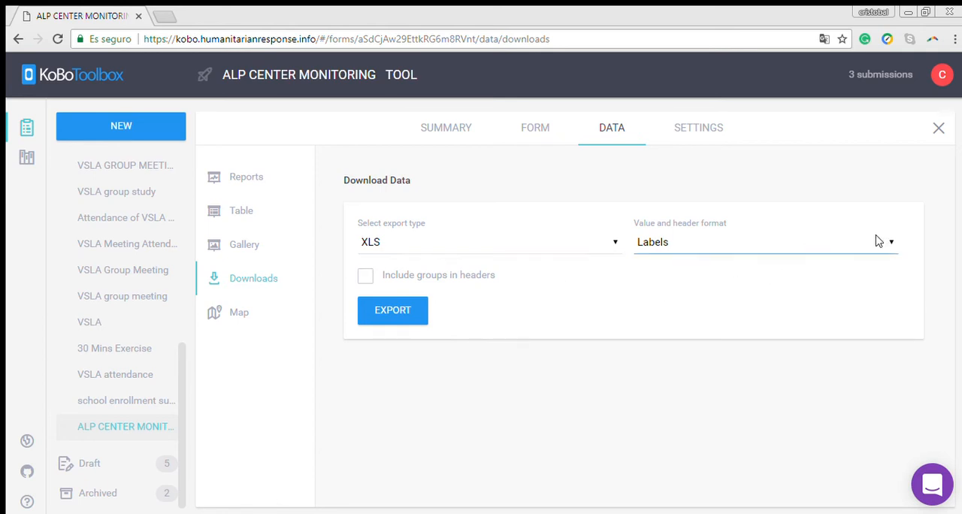
mouse_move(704, 228)
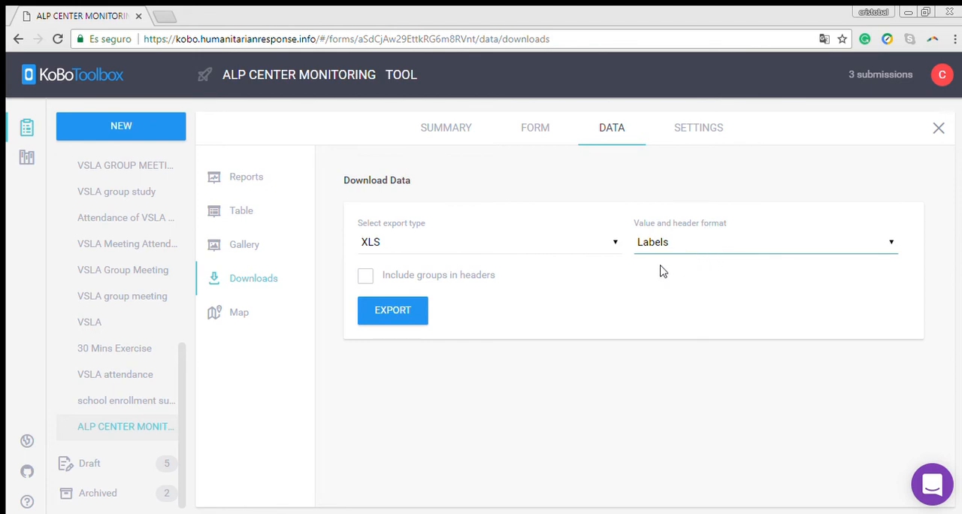
mouse_move(655, 264)
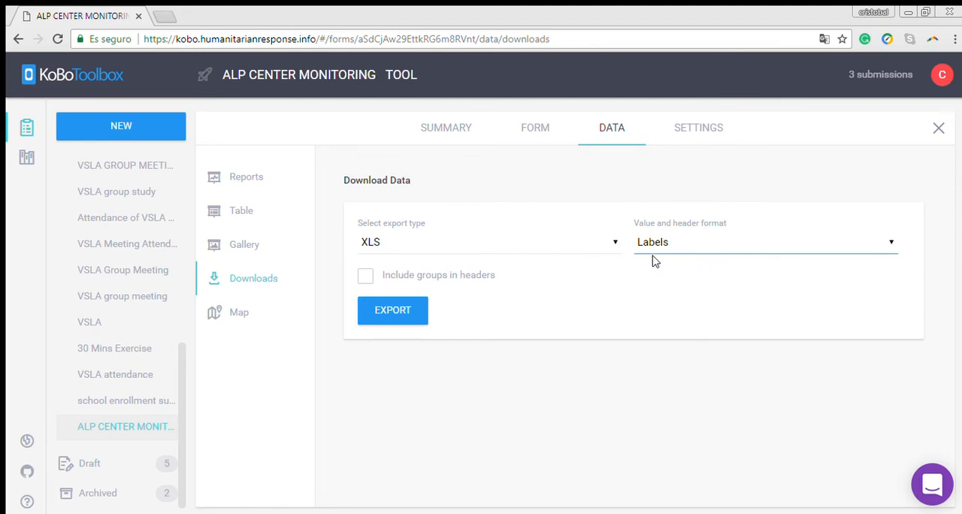
mouse_move(695, 262)
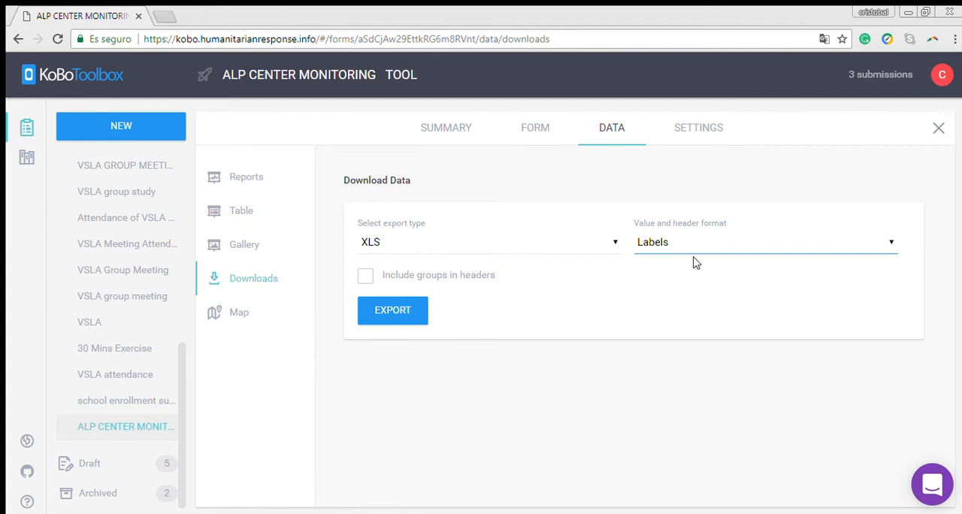
mouse_move(691, 262)
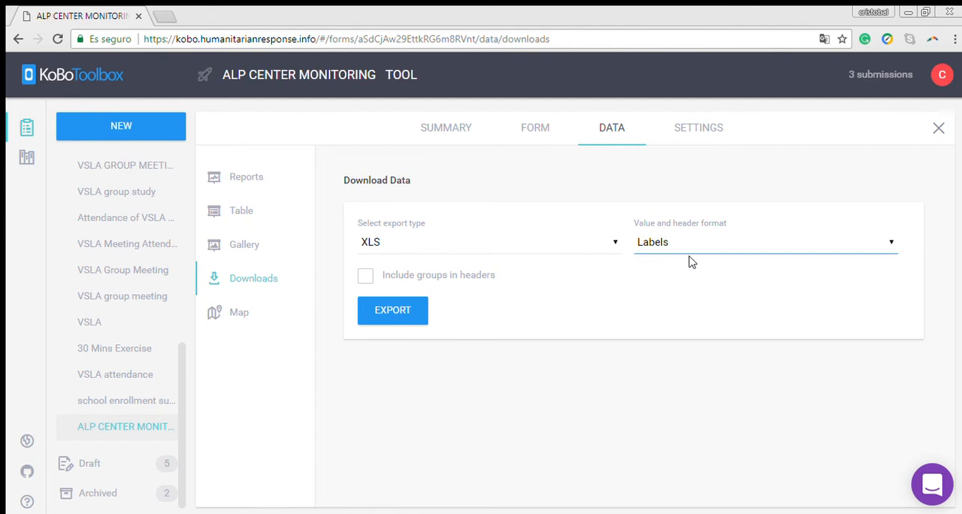
mouse_move(682, 265)
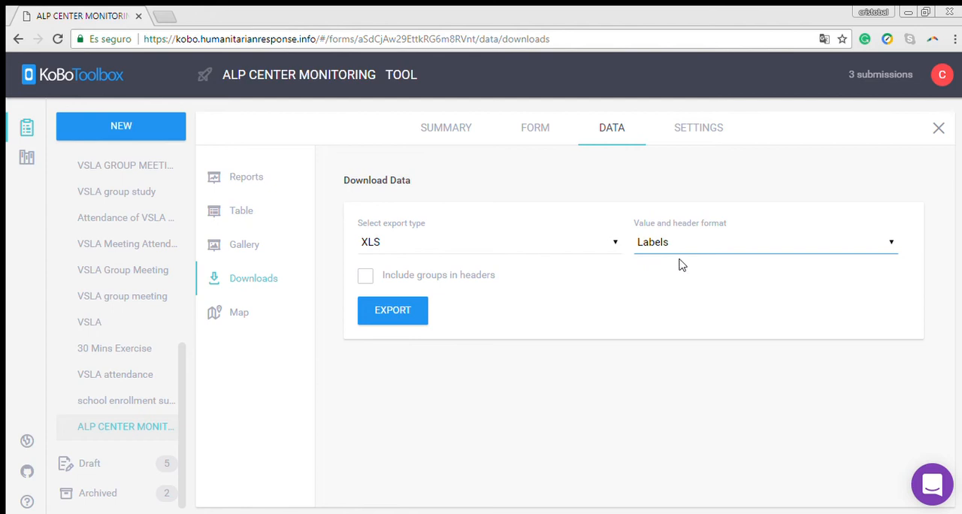
mouse_move(650, 271)
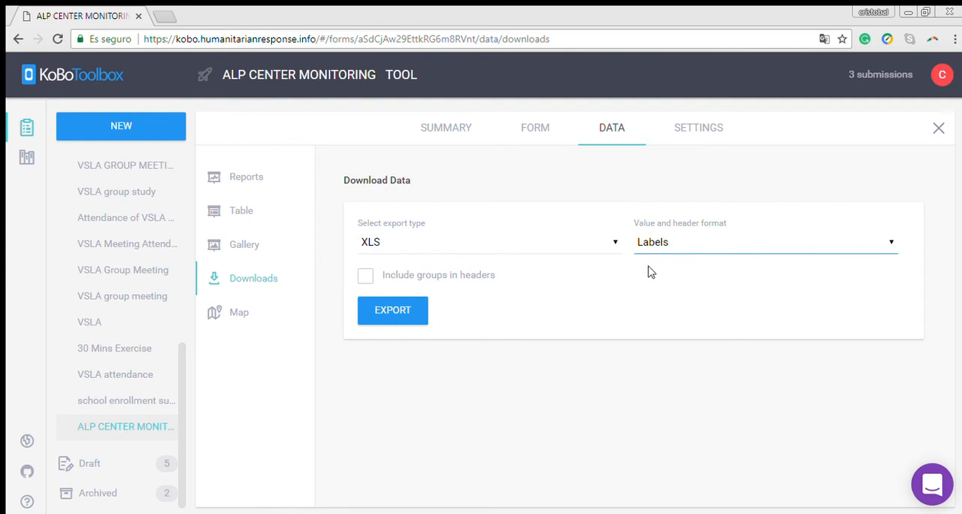
mouse_move(655, 274)
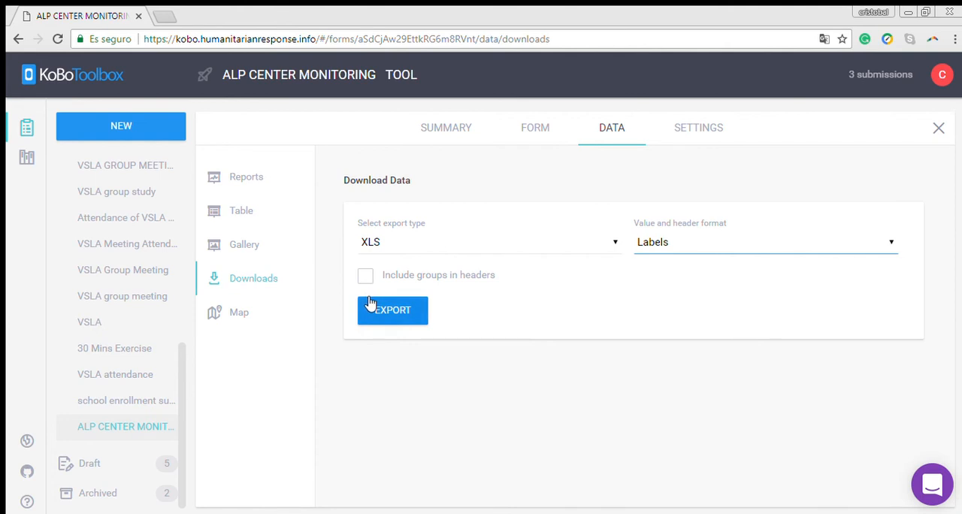
Step: Export the submissions as XLS and download the file to view its three submissions
click(392, 309)
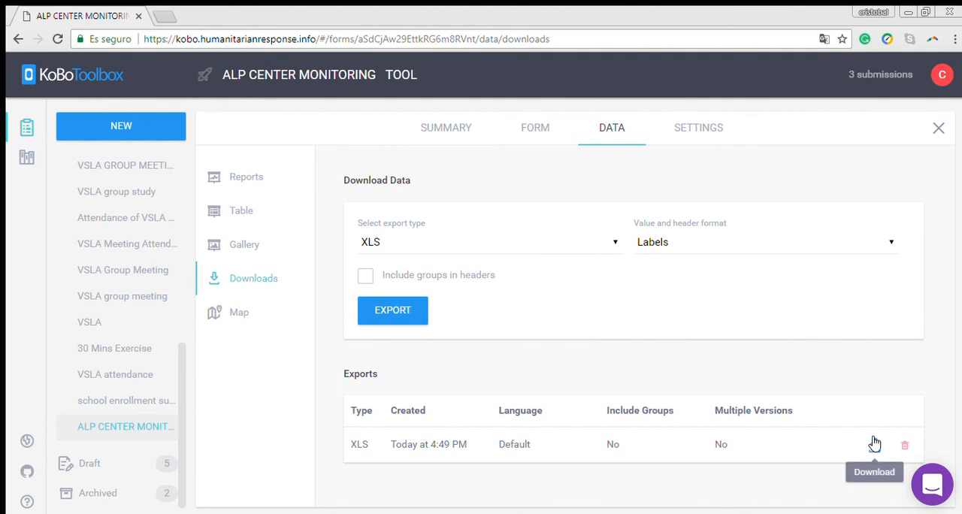
click(874, 443)
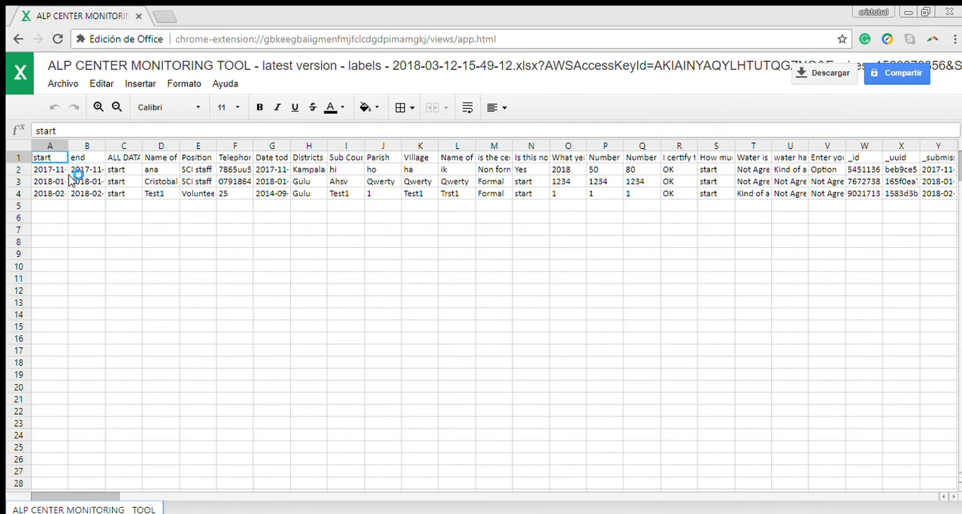